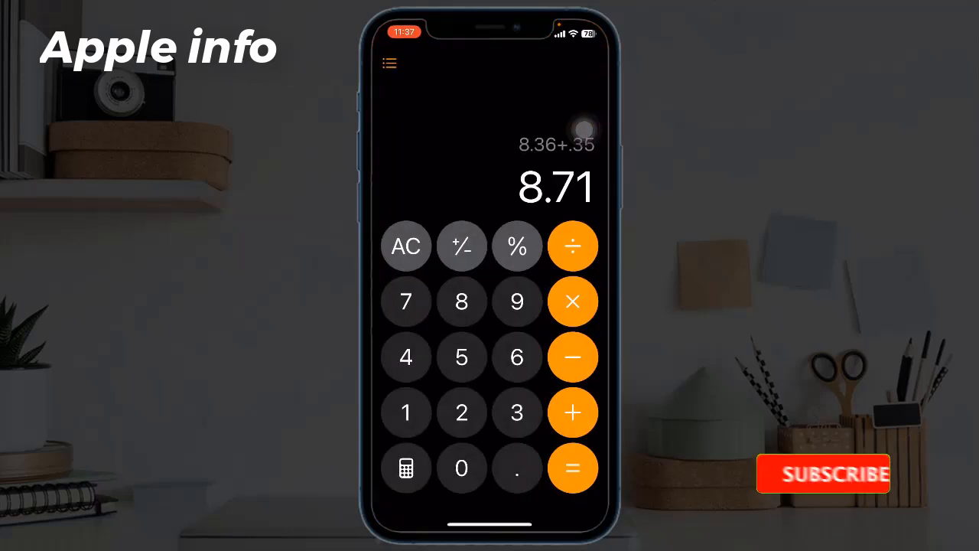
# Step: Show the calculation history and switch it into Edit mode for deletion
pyautogui.click(823, 474)
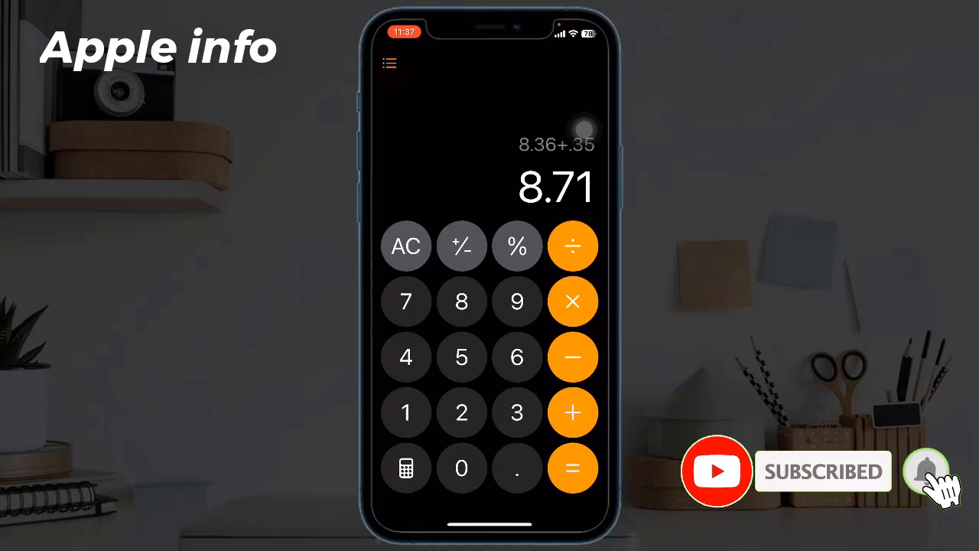
pyautogui.click(389, 62)
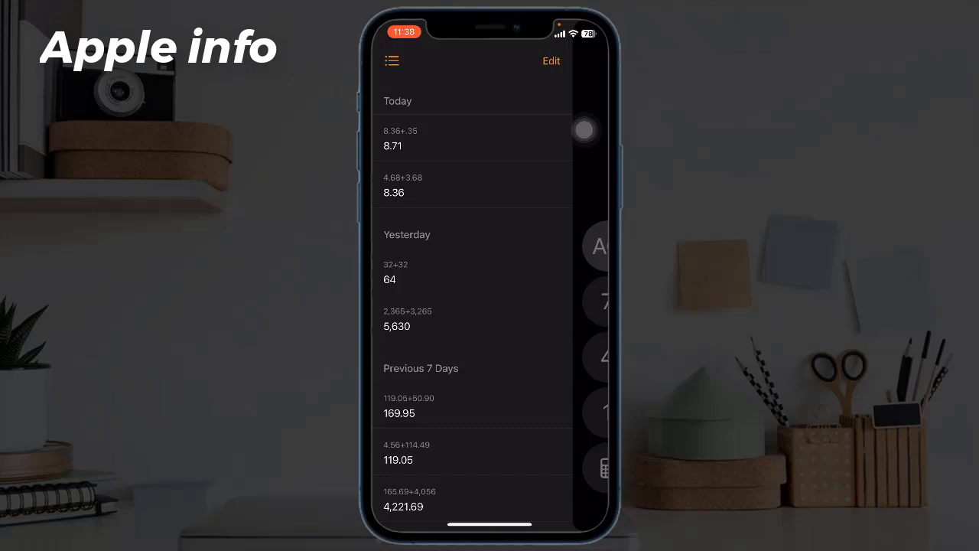
pyautogui.click(551, 61)
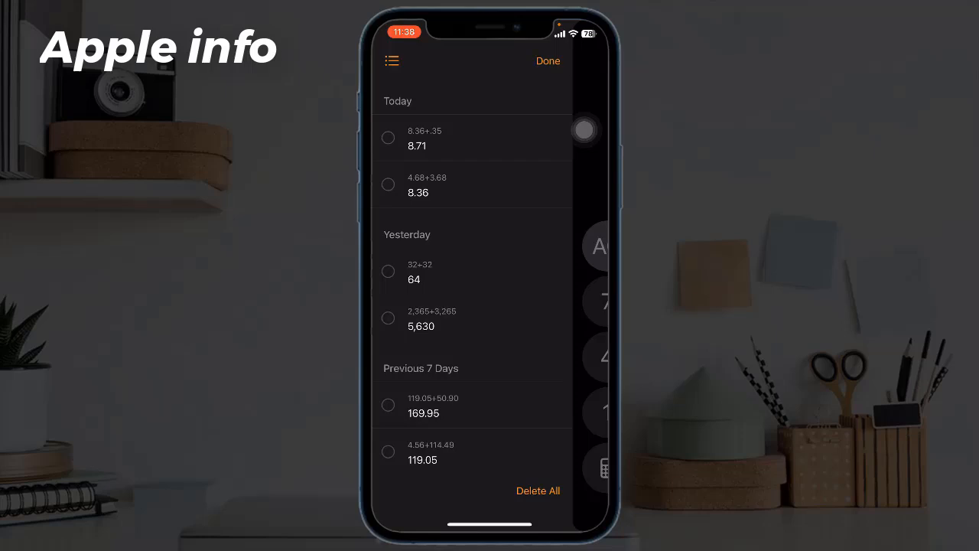
# Step: Select yesterday's 32+32 = 64 entry in the history
pyautogui.click(413, 274)
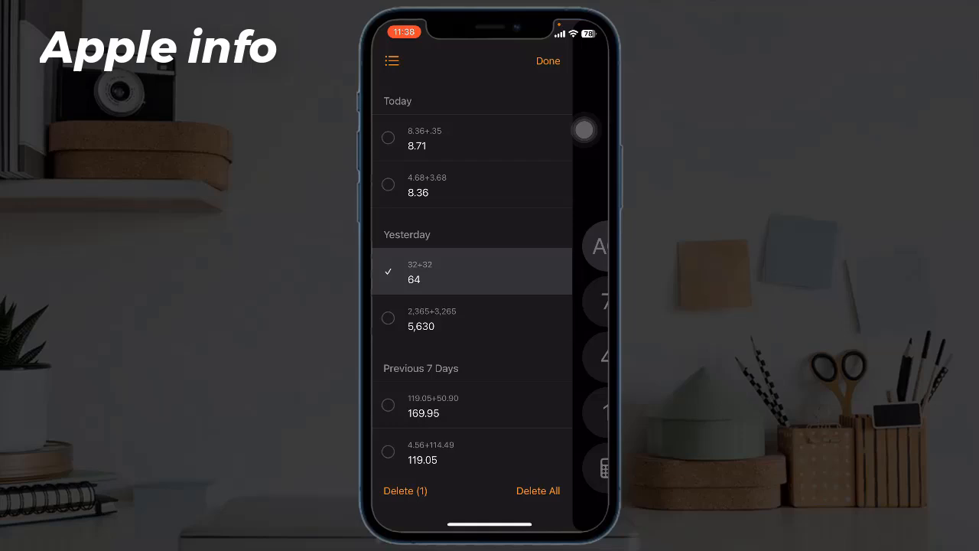
# Step: Delete the selected 32+32 = 64 calculation and confirm, leaving 2,365+3,265 under Yesterday
pyautogui.click(405, 490)
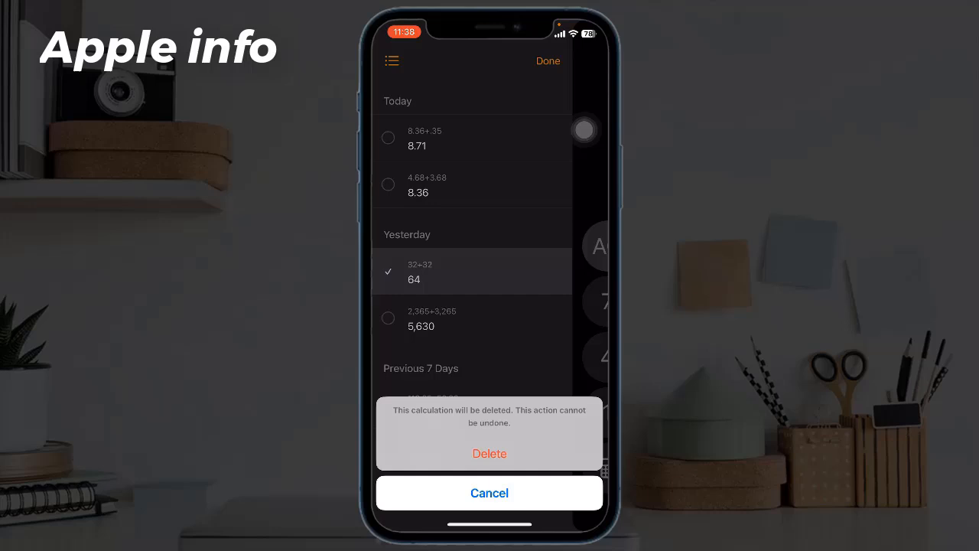
pyautogui.click(490, 453)
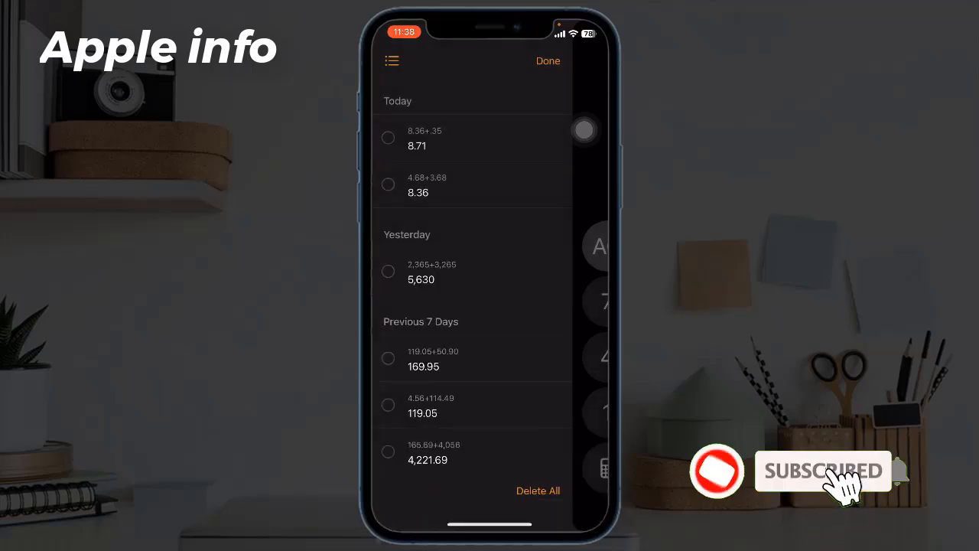